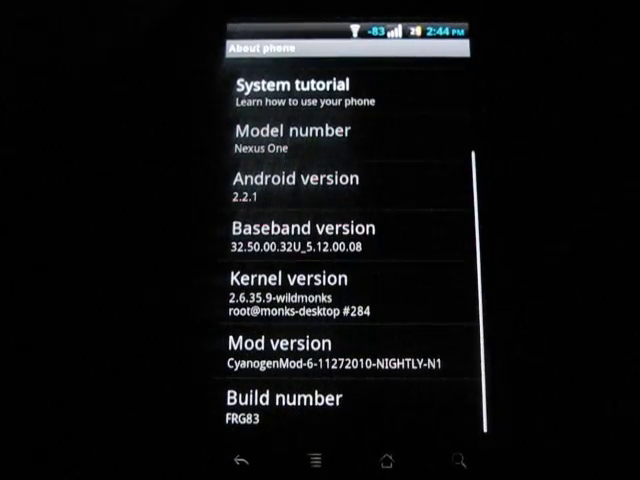
Review the Input settings' lockscreen options under CyanogenMod settings, then go back to Settings.
{"action": "scroll", "scroll_direction": "down", "scroll_amount": 3}
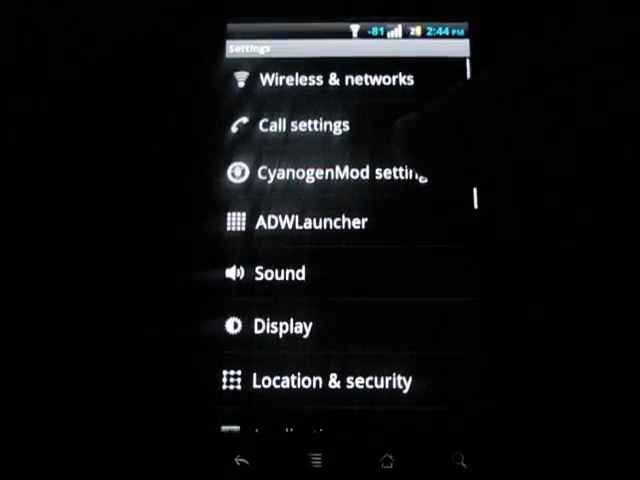
{"action": "left_click", "coordinate": [344, 172]}
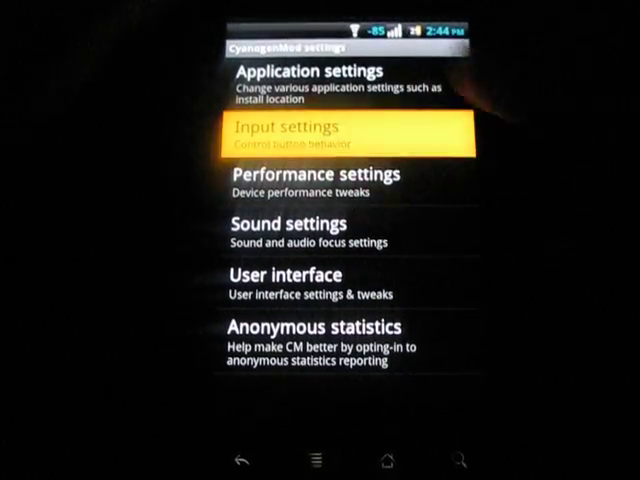
{"action": "left_click", "coordinate": [286, 136]}
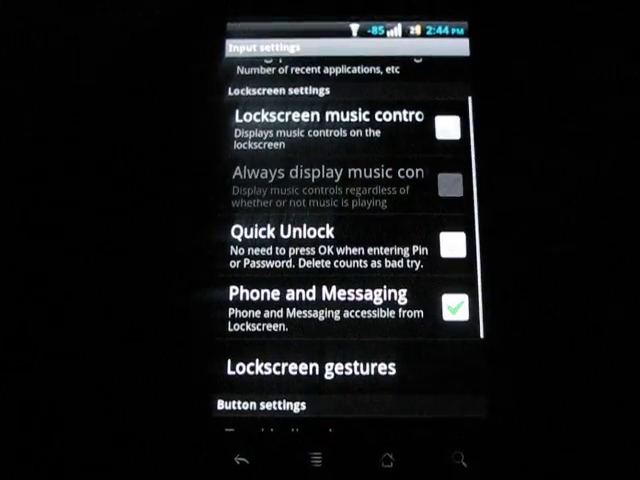
{"action": "left_click", "coordinate": [456, 310]}
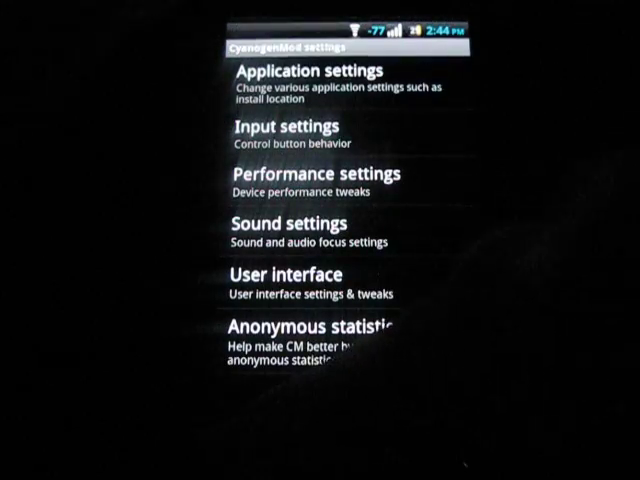
{"action": "left_click", "coordinate": [312, 336]}
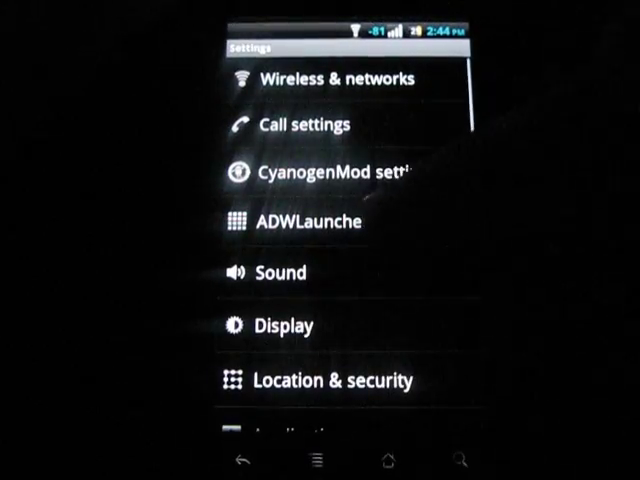
Scroll through ADWLauncher's UI Settings dock options before returning home.
{"action": "left_click", "coordinate": [300, 220]}
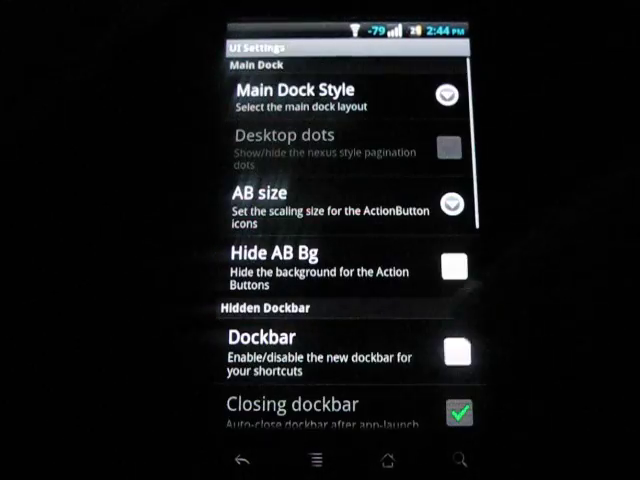
{"action": "scroll", "scroll_direction": "down", "scroll_amount": 3}
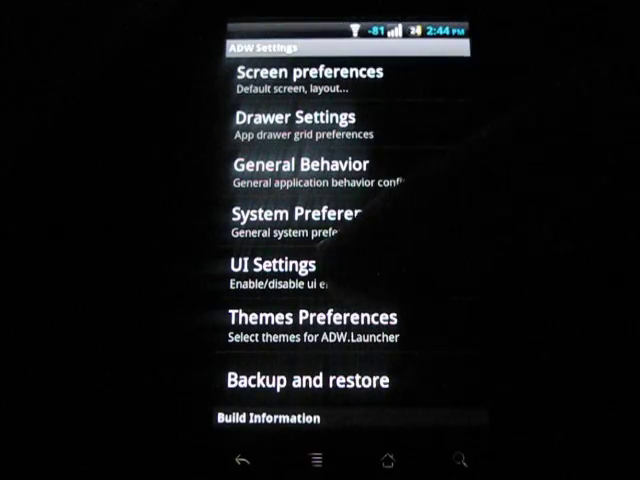
{"action": "left_click", "coordinate": [272, 264]}
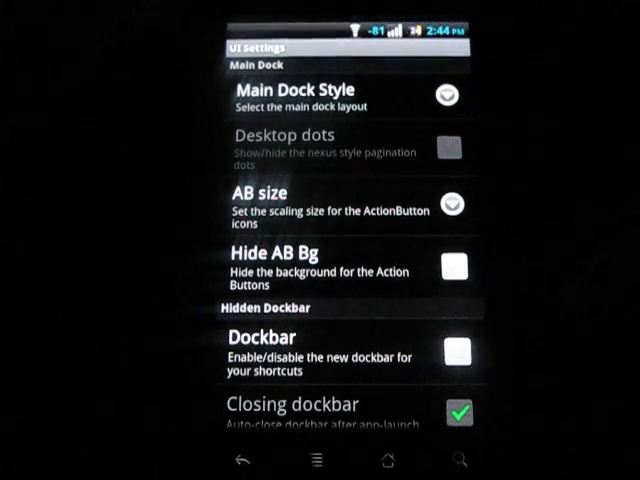
{"action": "scroll", "scroll_direction": "down", "scroll_amount": 3}
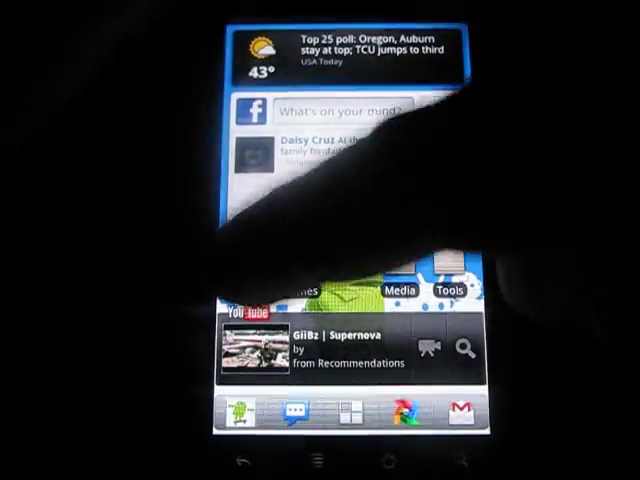
Run Linpack's benchmark twice, scoring about 38.6 then 39.1 MFLOPS.
{"action": "left_click", "coordinate": [444, 292]}
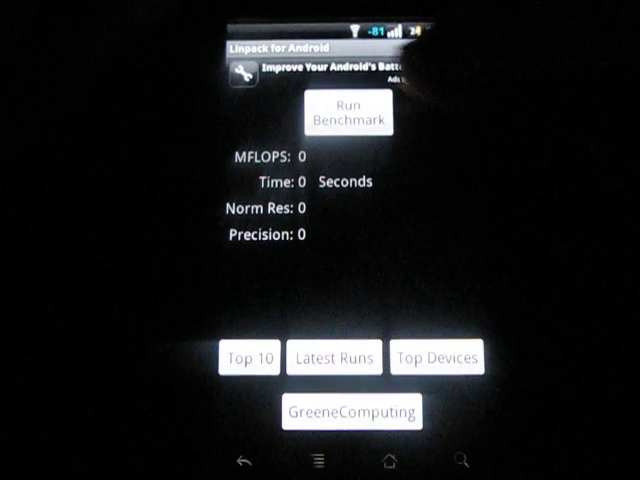
{"action": "left_click", "coordinate": [348, 112]}
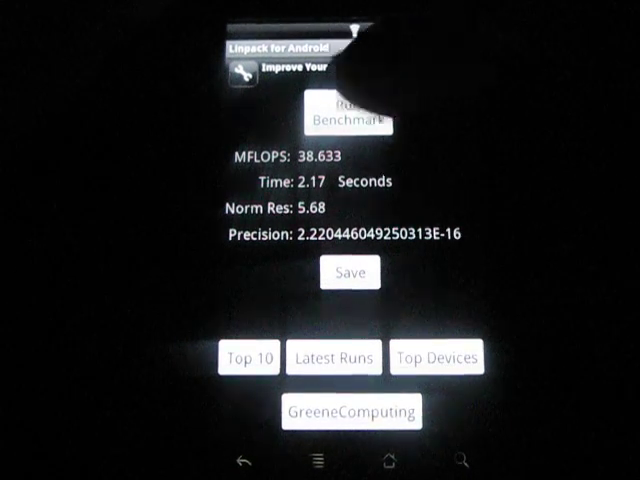
{"action": "left_click", "coordinate": [344, 110]}
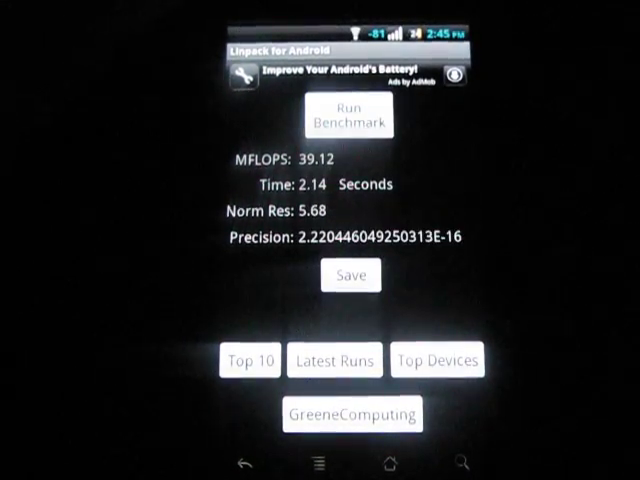
{"action": "left_click", "coordinate": [348, 114]}
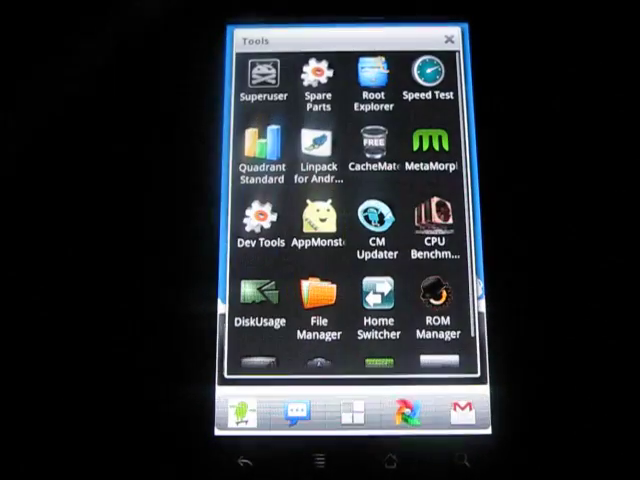
Start Quadrant Standard's full benchmark from the Tools folder and let it finish.
{"action": "scroll", "scroll_direction": "down", "scroll_amount": 3}
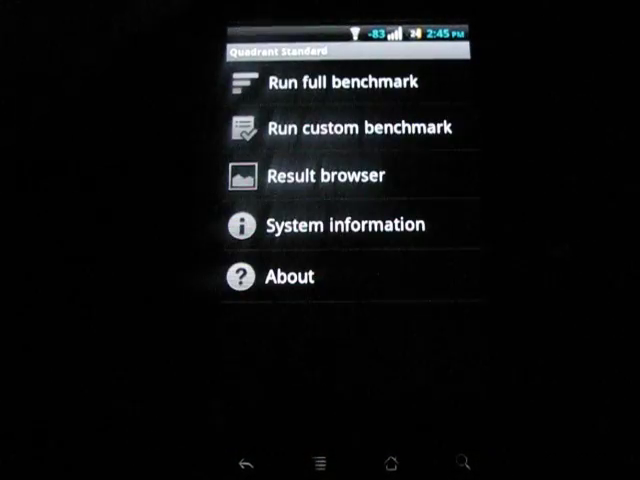
{"action": "left_click", "coordinate": [340, 80]}
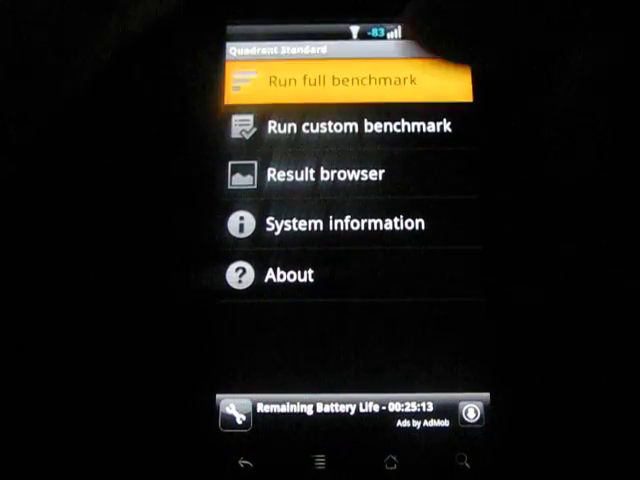
{"action": "left_click", "coordinate": [338, 80]}
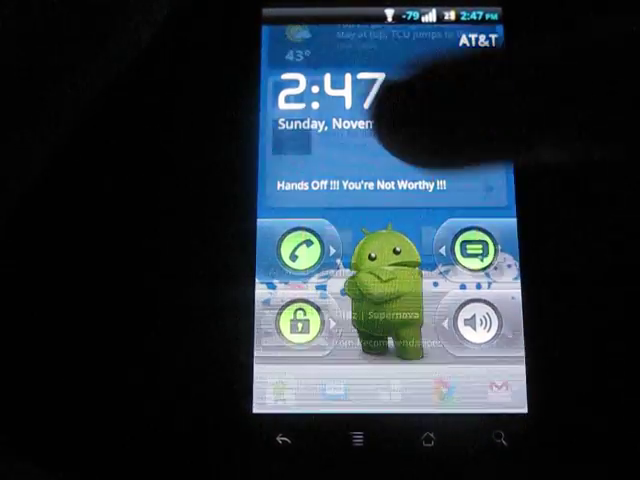
Dial a call from the lockscreen phone ring and end it immediately.
{"action": "left_click", "coordinate": [304, 250]}
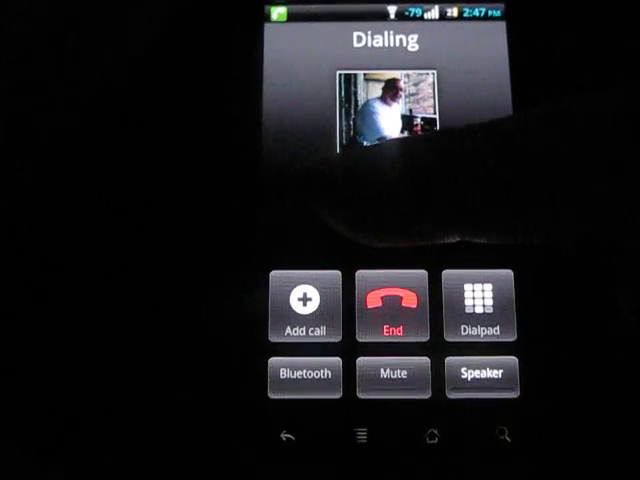
{"action": "left_click", "coordinate": [394, 304]}
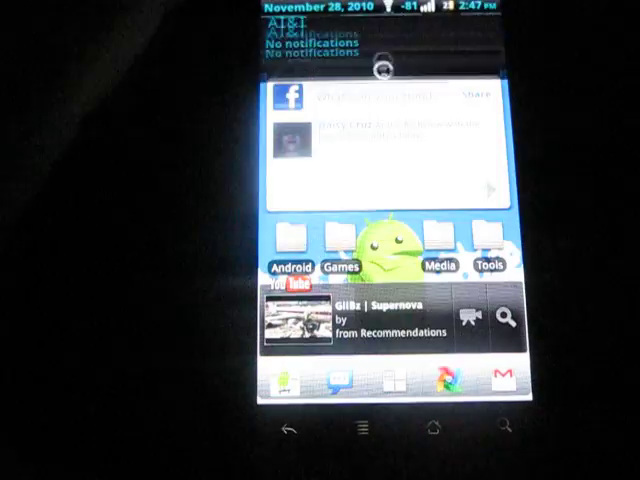
Launch DSP Manager from the Media folder and view the Headset compression, equalizer and virtual room options.
{"action": "left_click", "coordinate": [432, 262]}
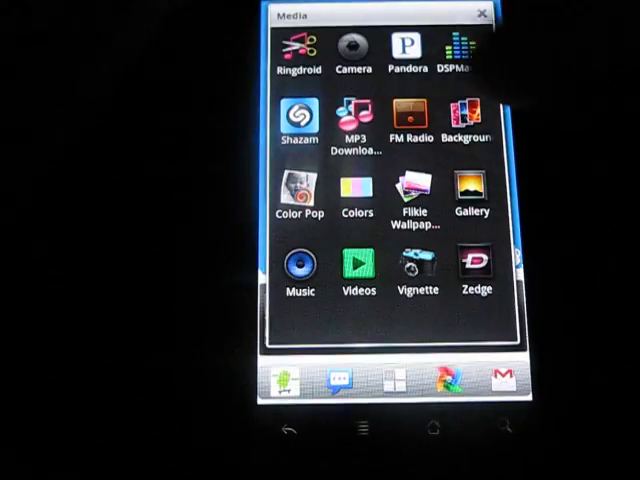
{"action": "left_click", "coordinate": [408, 118]}
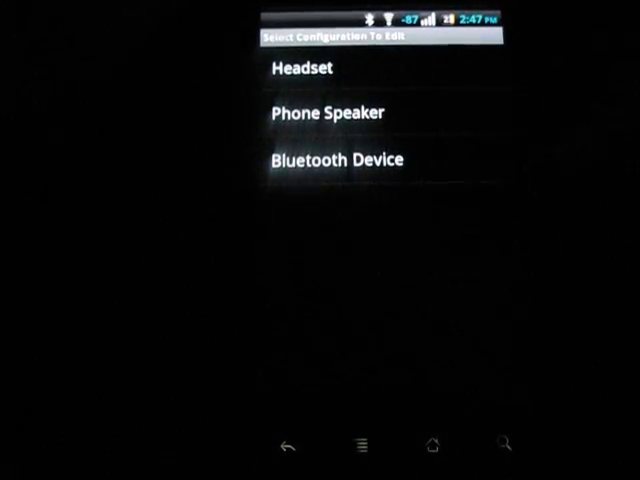
{"action": "left_click", "coordinate": [300, 68]}
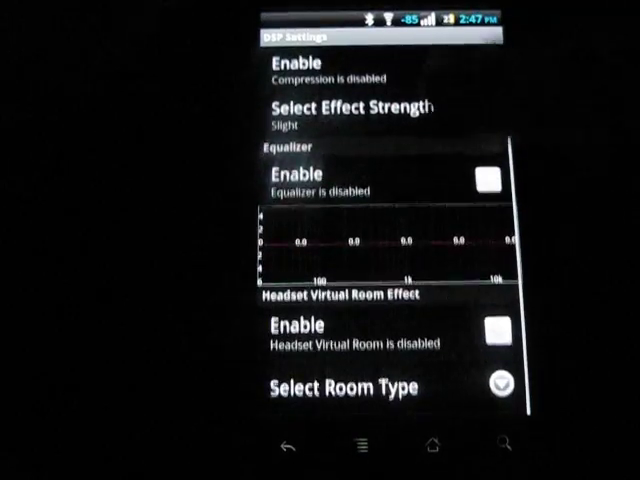
{"action": "scroll", "scroll_direction": "down", "scroll_amount": 3}
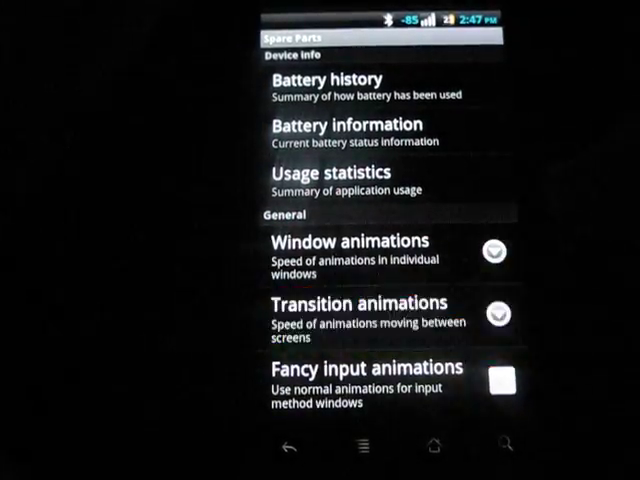
{"action": "scroll", "scroll_direction": "down", "scroll_amount": 3}
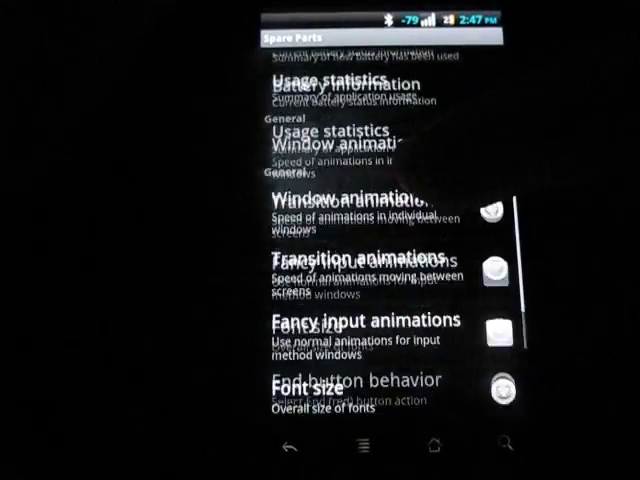
{"action": "scroll", "scroll_direction": "down", "scroll_amount": 3}
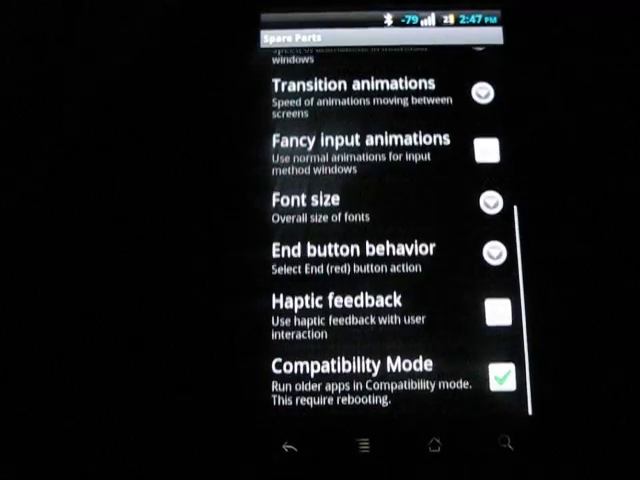